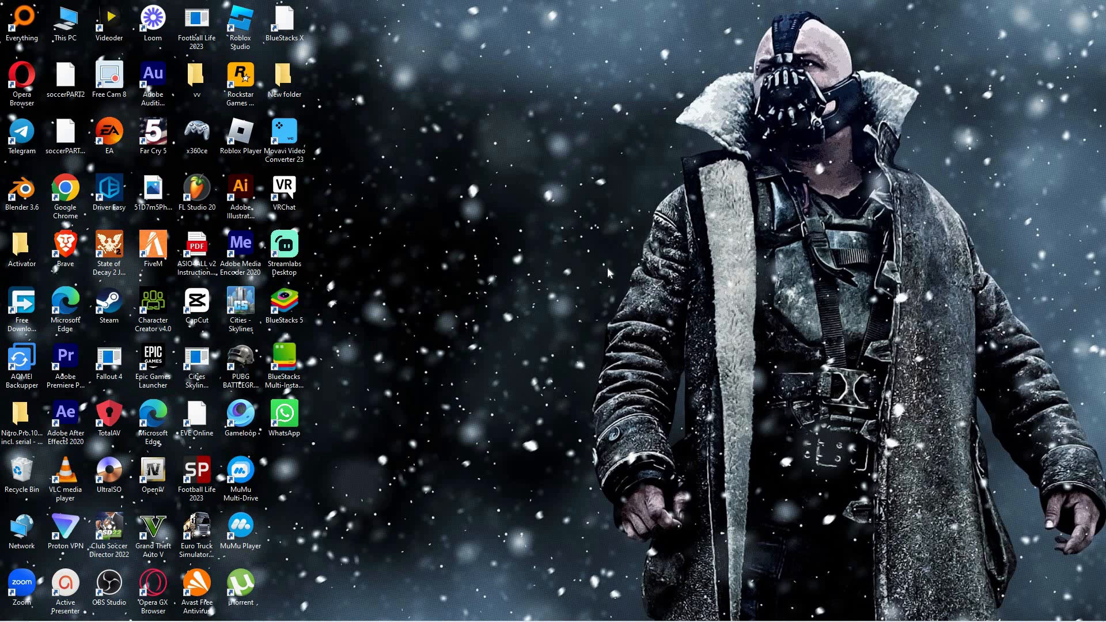
{"action": "mouse_move", "coordinate": [801, 327]}
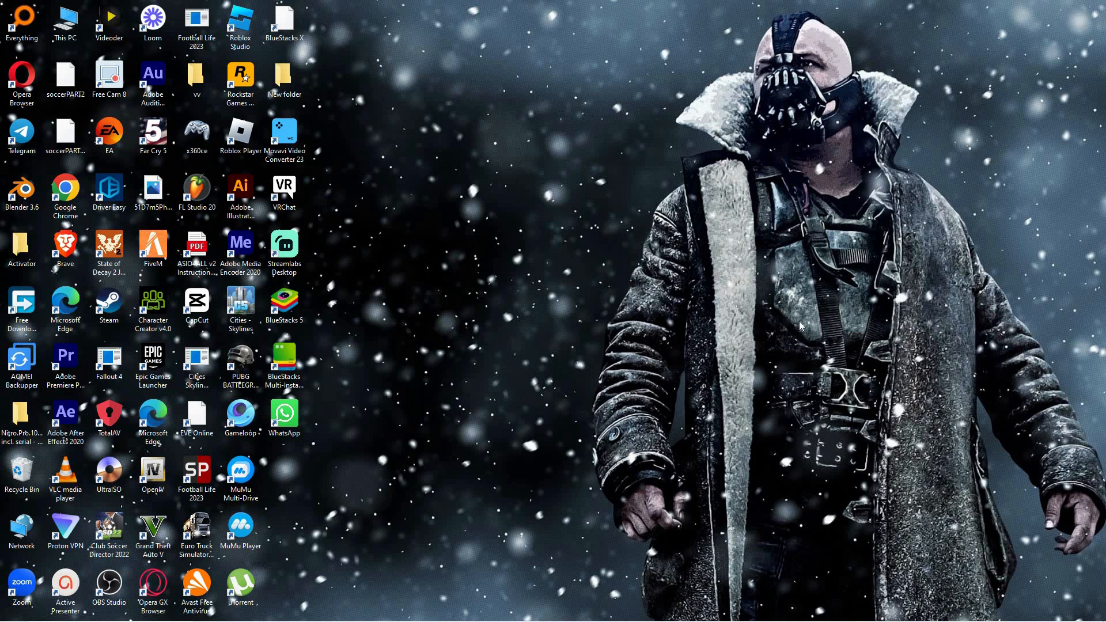
{"action": "mouse_move", "coordinate": [810, 573]}
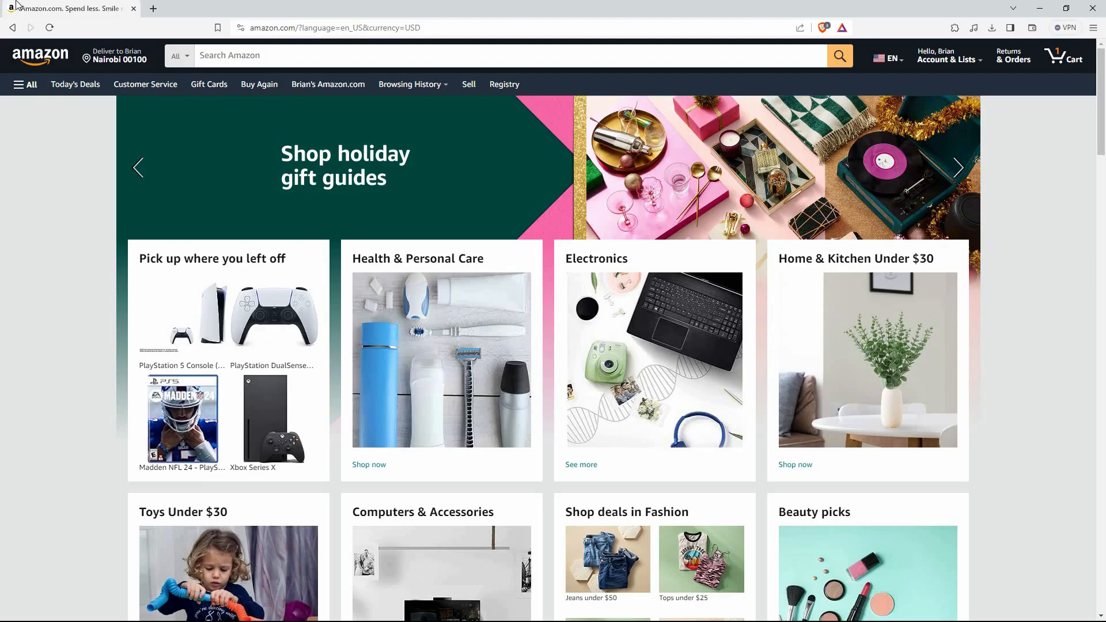
{"action": "mouse_move", "coordinate": [886, 219]}
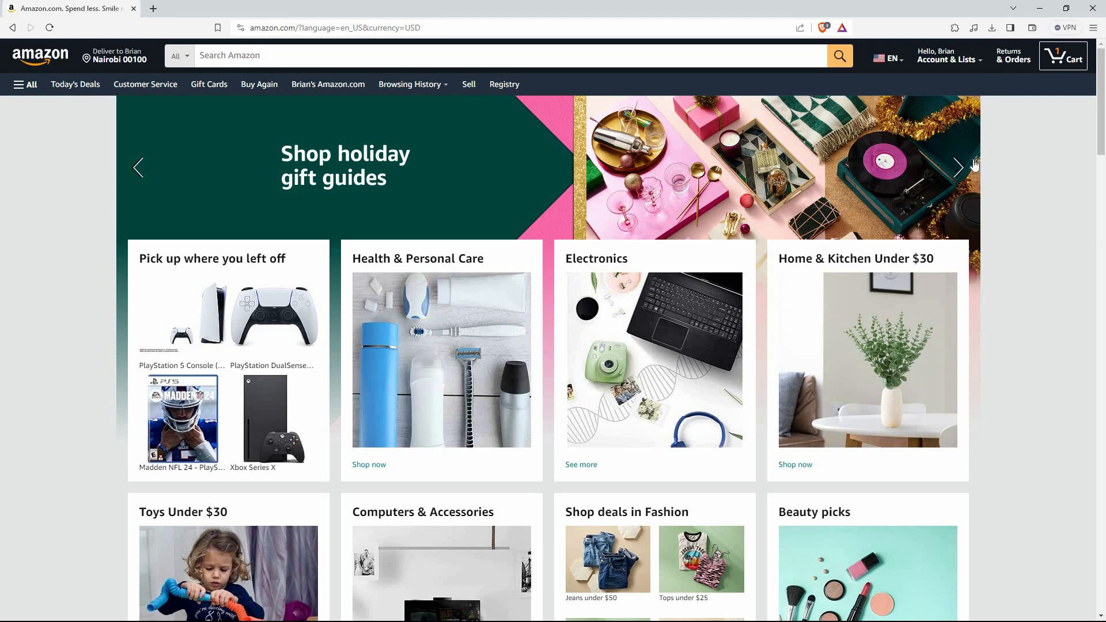
{"action": "mouse_move", "coordinate": [1016, 153]}
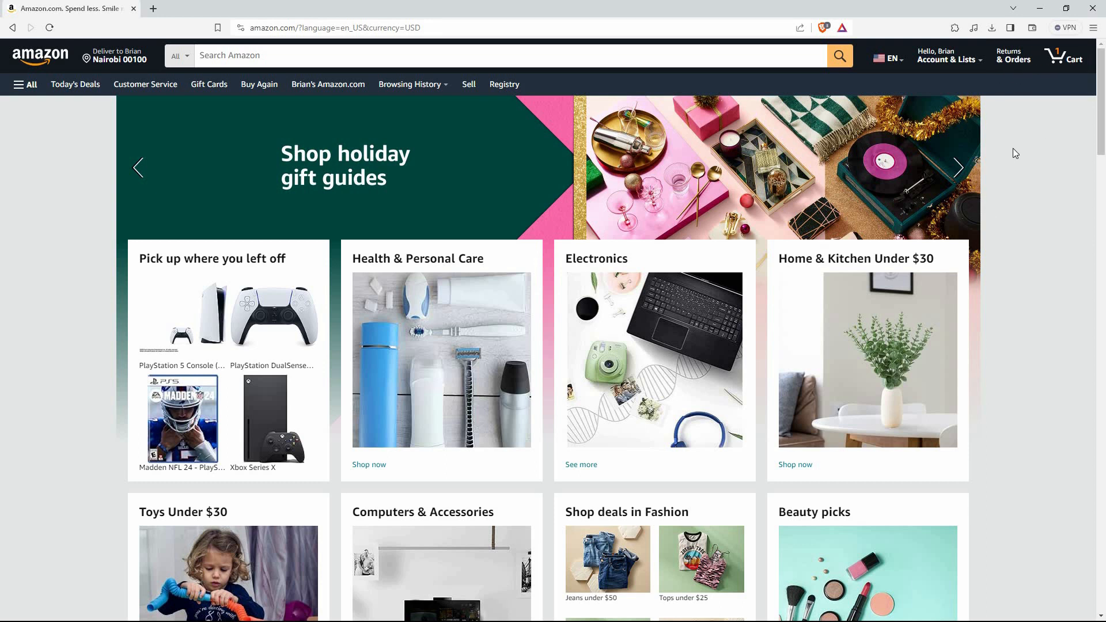
{"action": "mouse_move", "coordinate": [999, 113]}
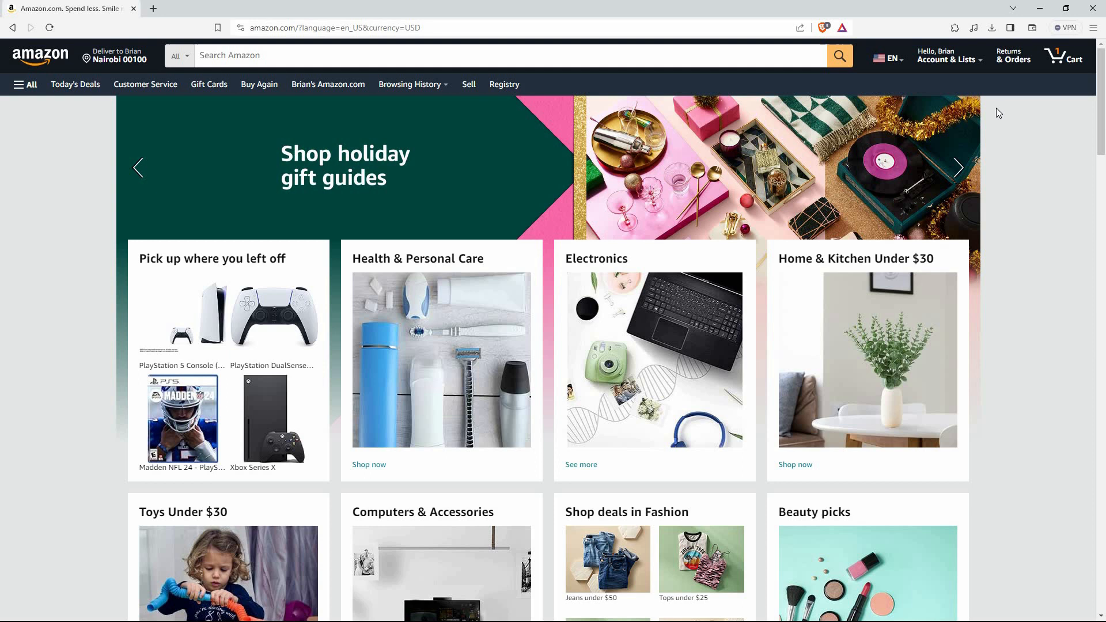
{"action": "mouse_move", "coordinate": [983, 88]}
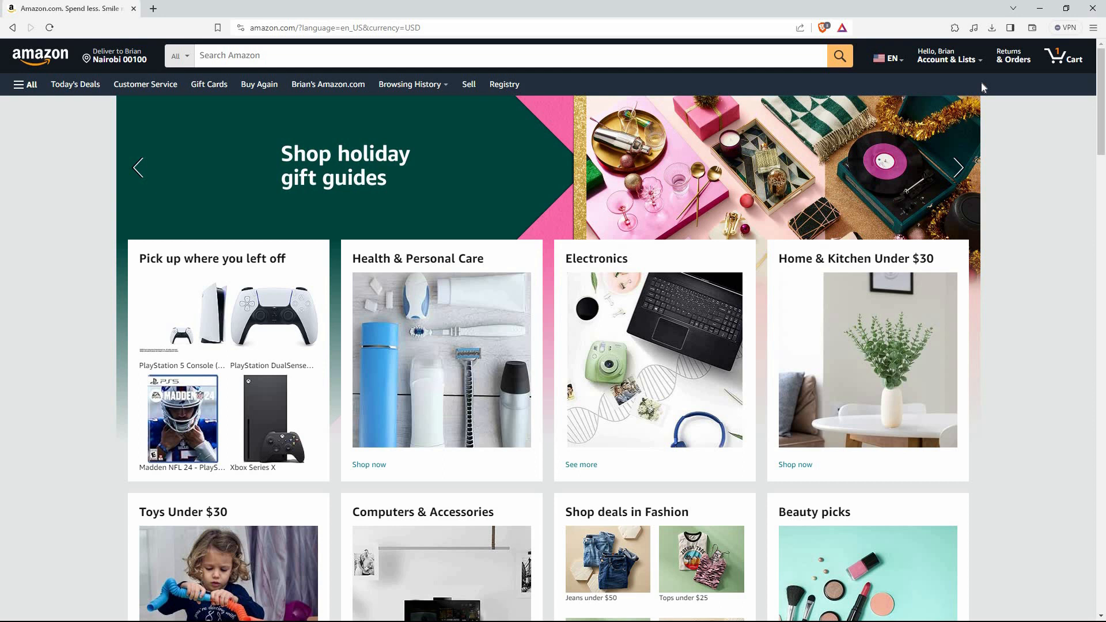
{"action": "mouse_move", "coordinate": [898, 47]}
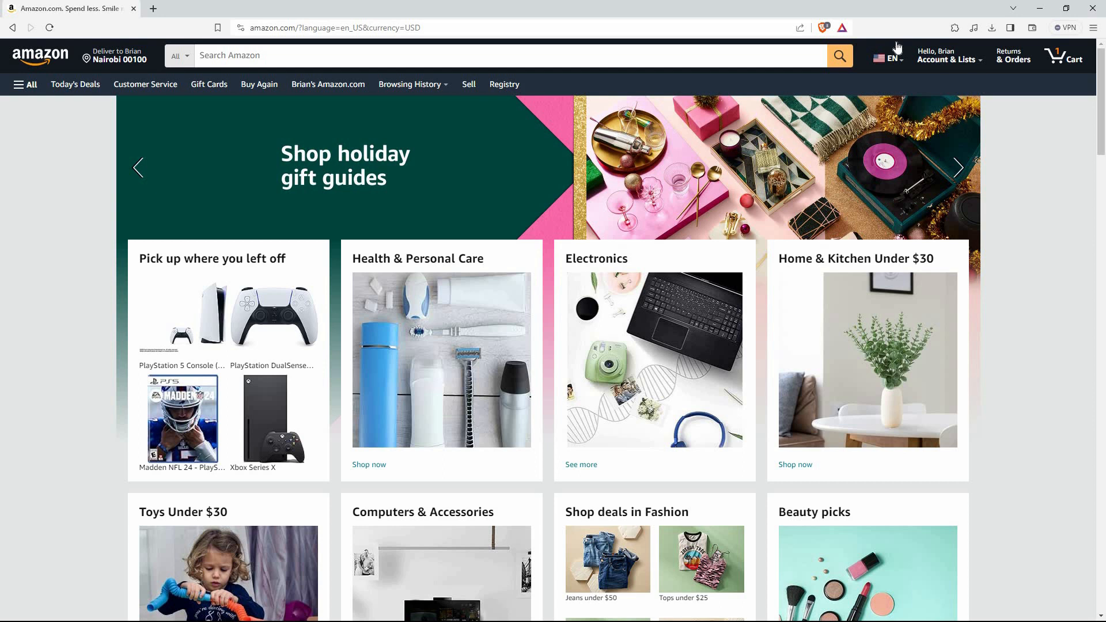
- Go from the Account & Lists flyout to the Amazon account overview page
{"action": "left_click", "coordinate": [948, 55]}
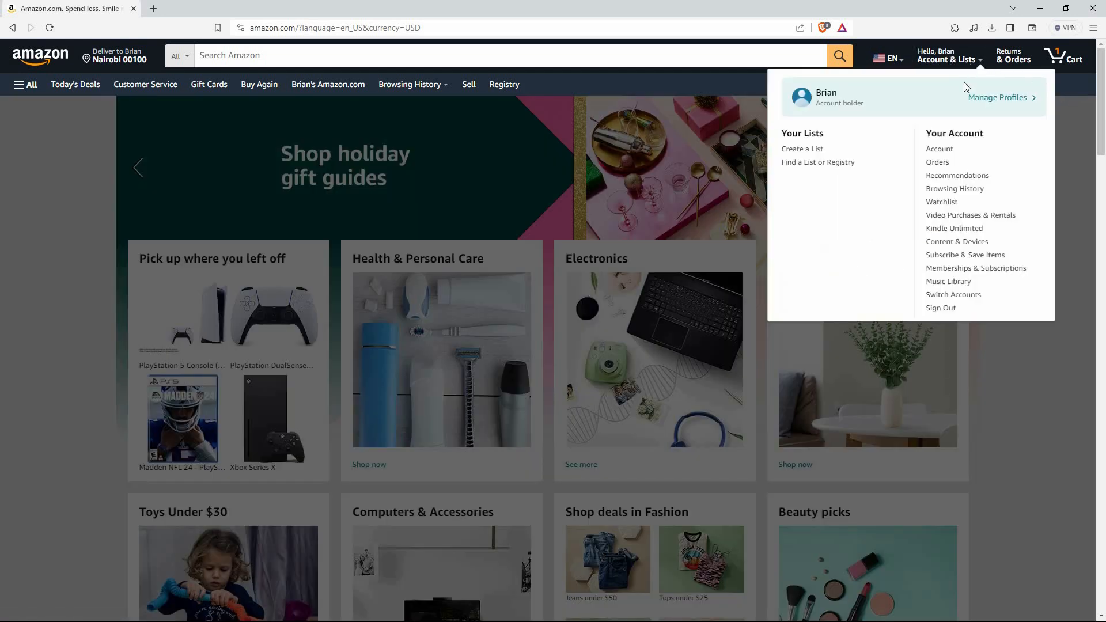
{"action": "mouse_move", "coordinate": [939, 148]}
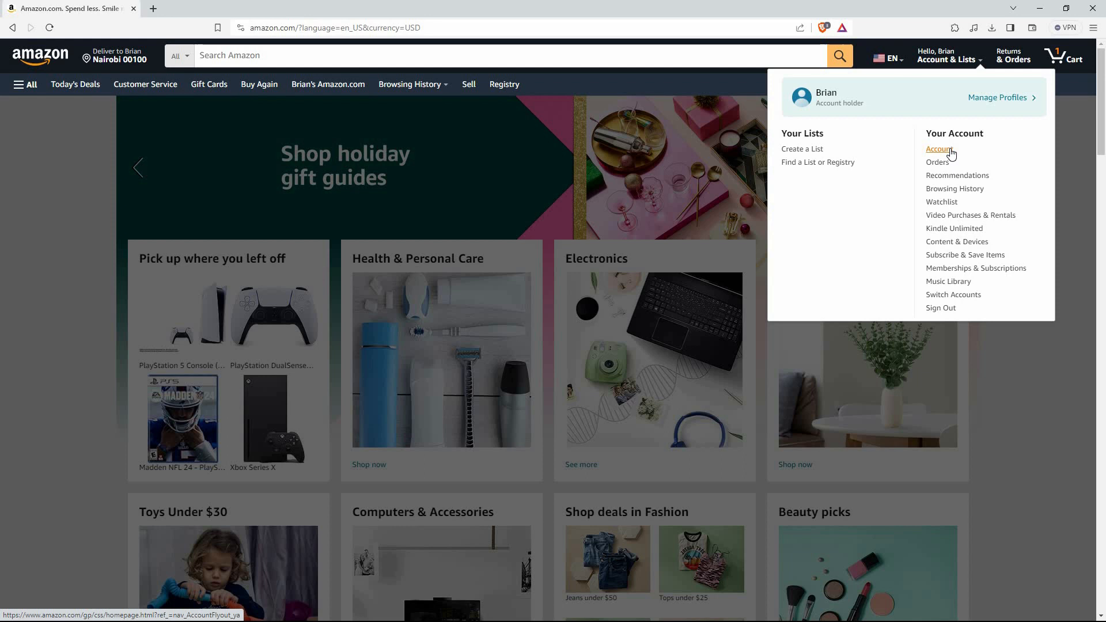
{"action": "mouse_move", "coordinate": [958, 187]}
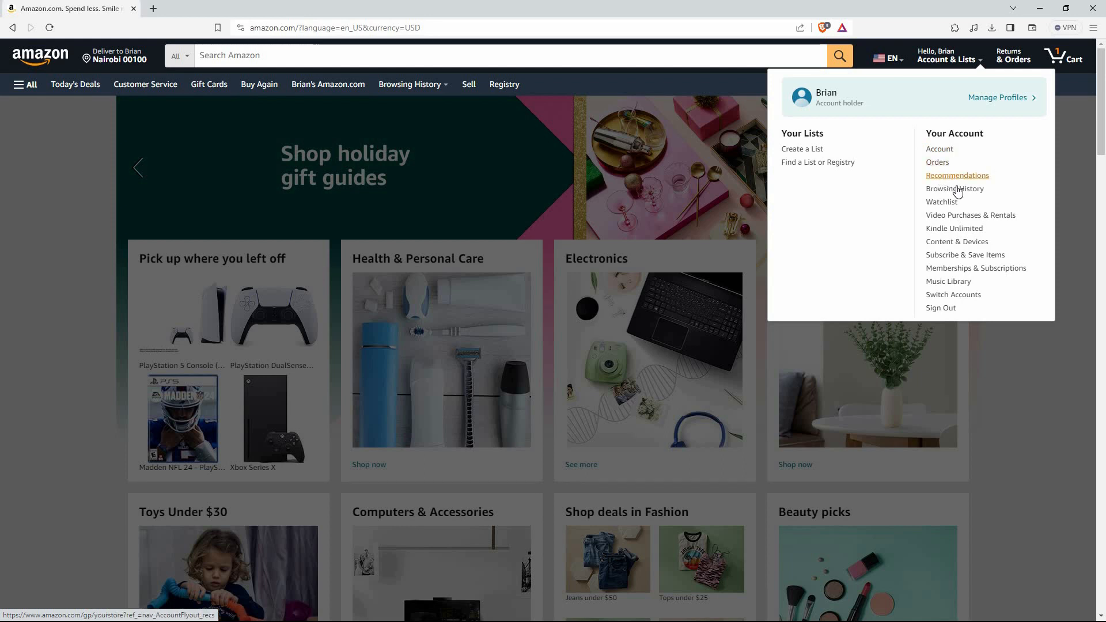
{"action": "mouse_move", "coordinate": [925, 218]}
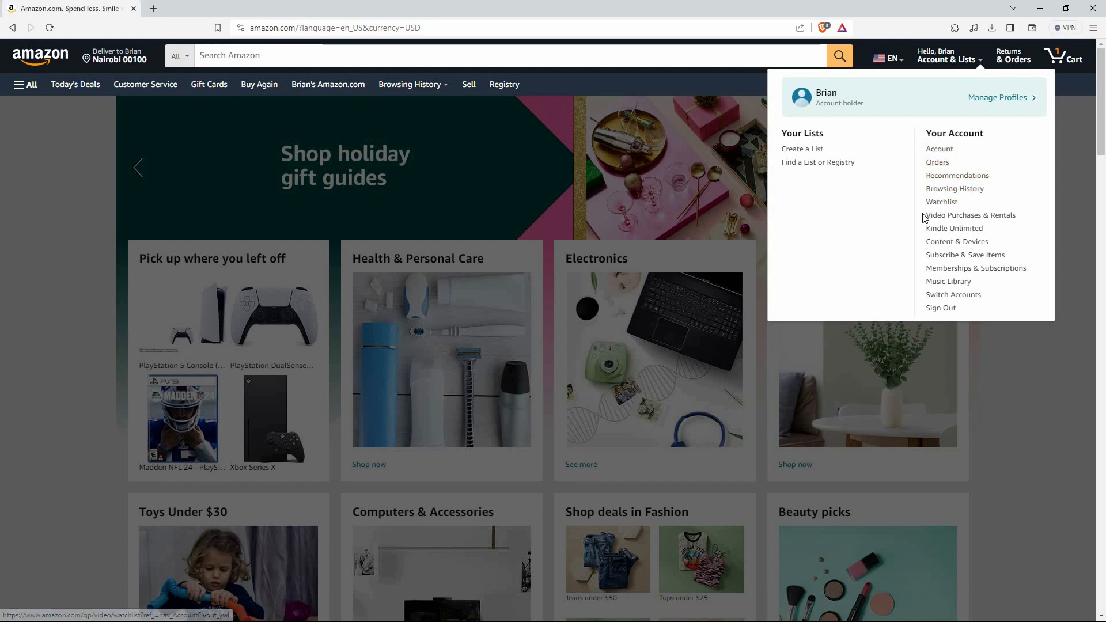
{"action": "left_click", "coordinate": [938, 149]}
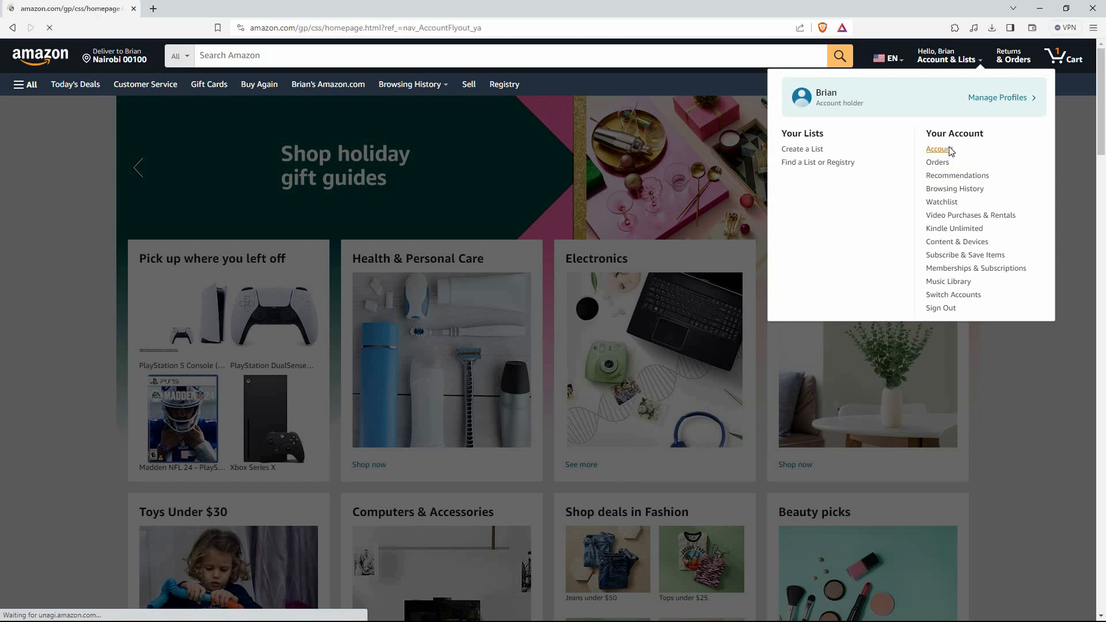
- Choose Login & security on Your Account, reaching the re-sign-in password prompt
{"action": "left_click", "coordinate": [938, 149]}
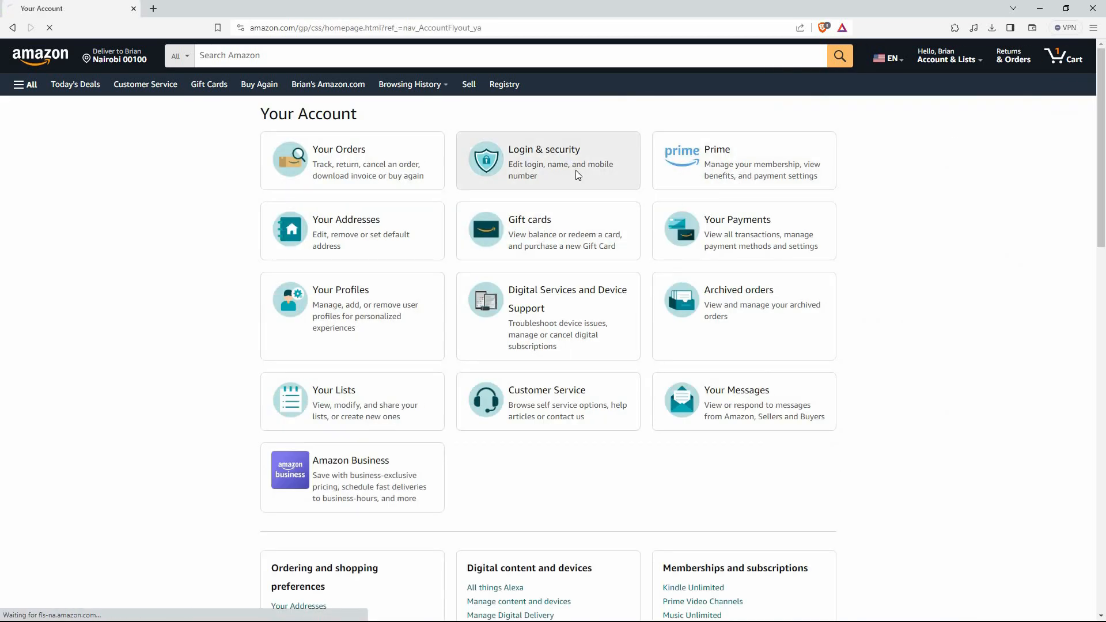
{"action": "left_click", "coordinate": [548, 160]}
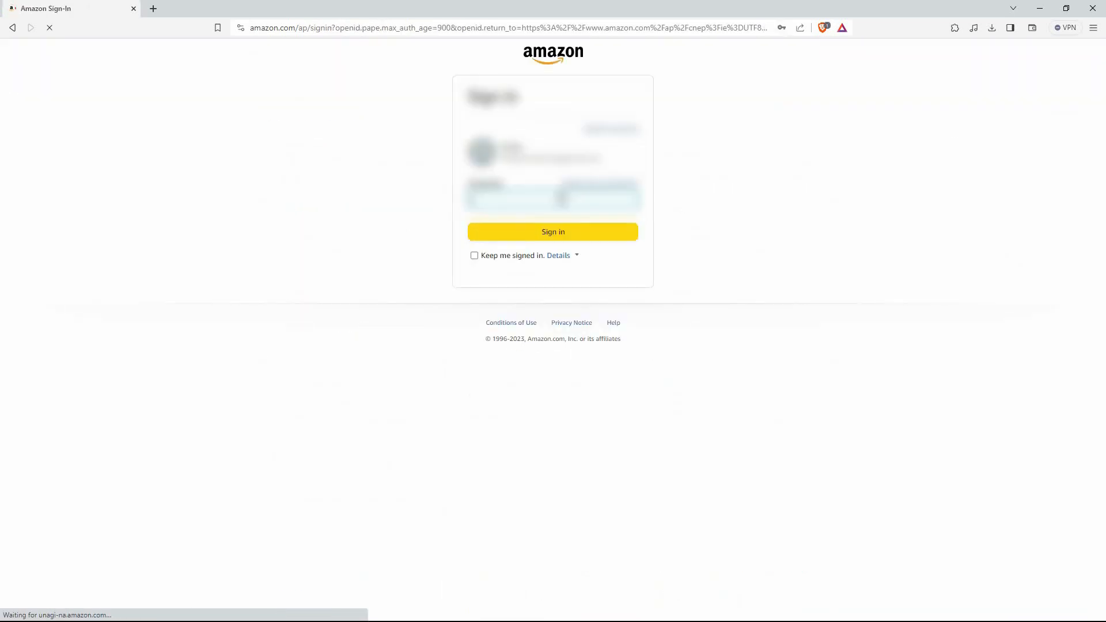
{"action": "left_click", "coordinate": [551, 232]}
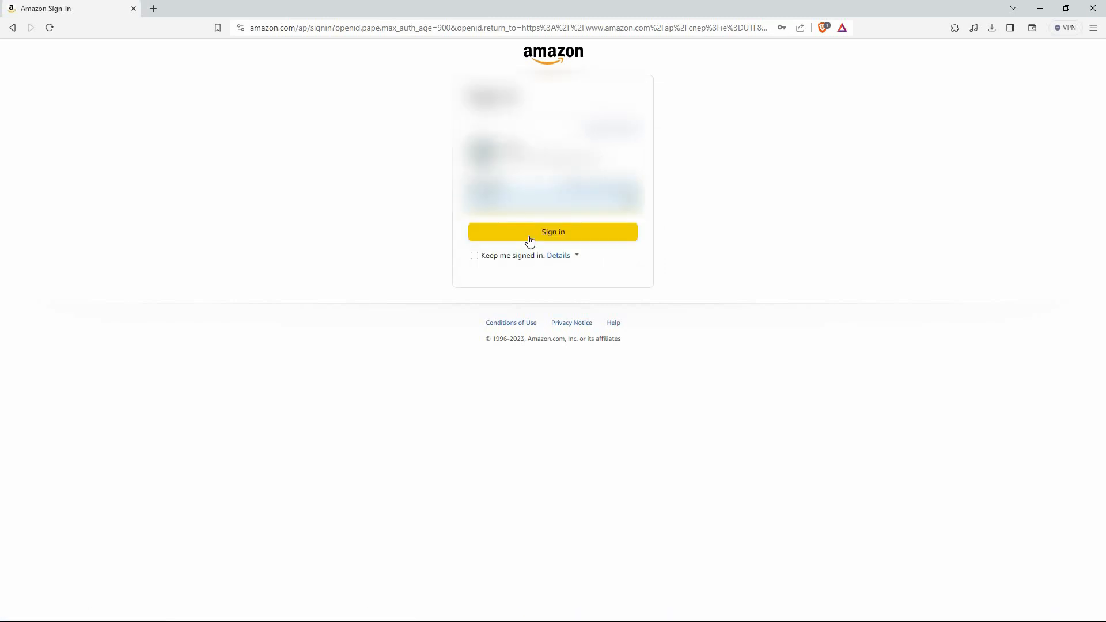
- Sign in again and choose Edit beside the email to reach 'Change your email address'
{"action": "left_click", "coordinate": [552, 231]}
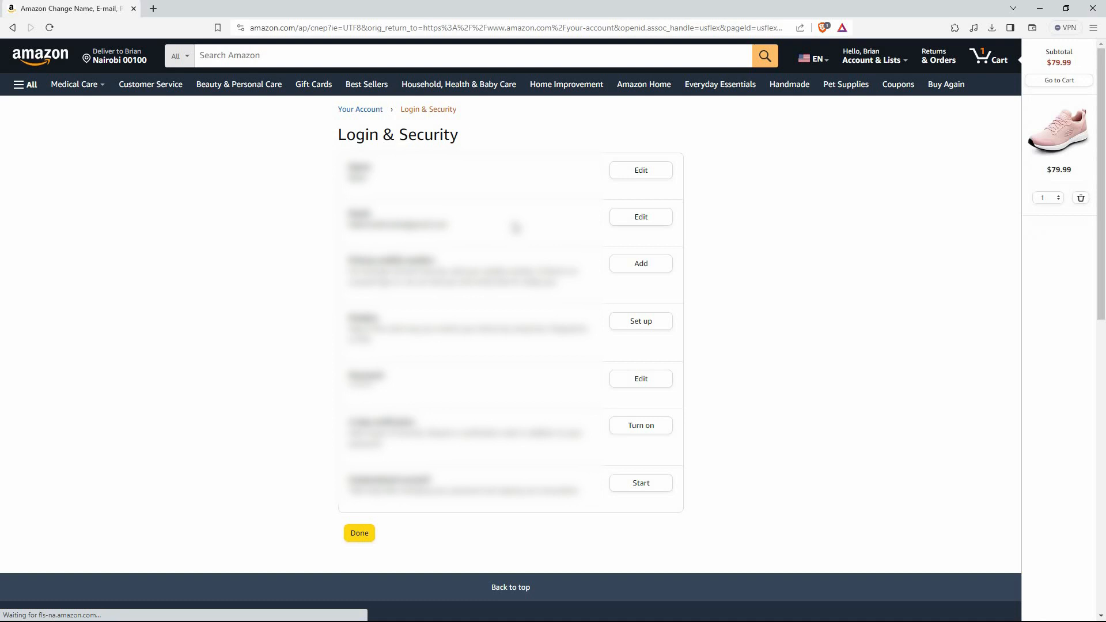
{"action": "left_click", "coordinate": [639, 217]}
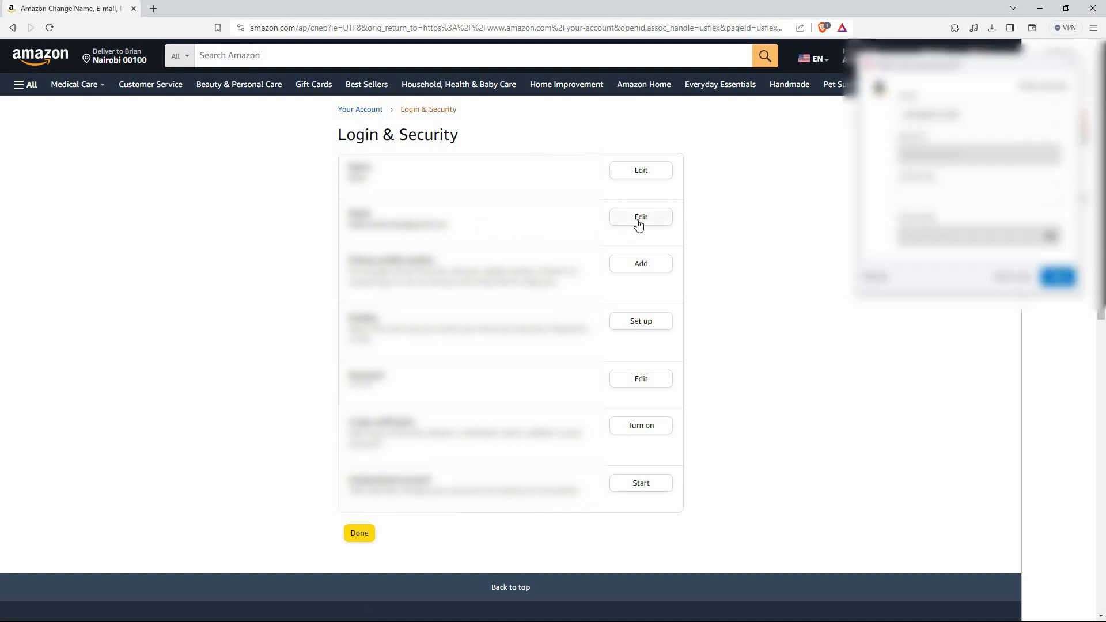
{"action": "left_click", "coordinate": [640, 216]}
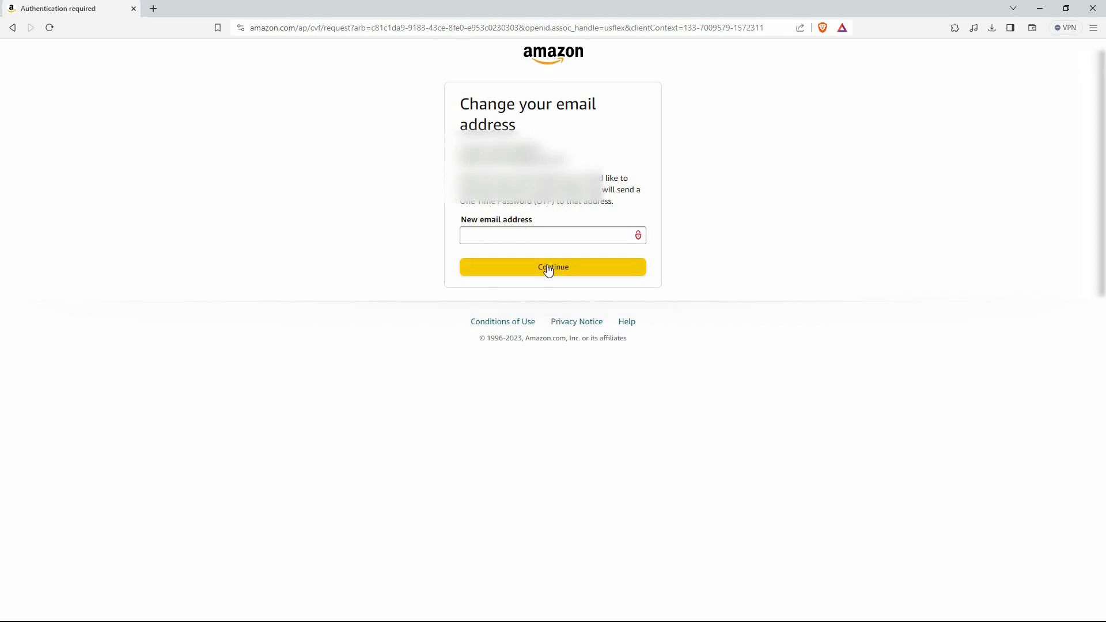
{"action": "mouse_move", "coordinate": [852, 300]}
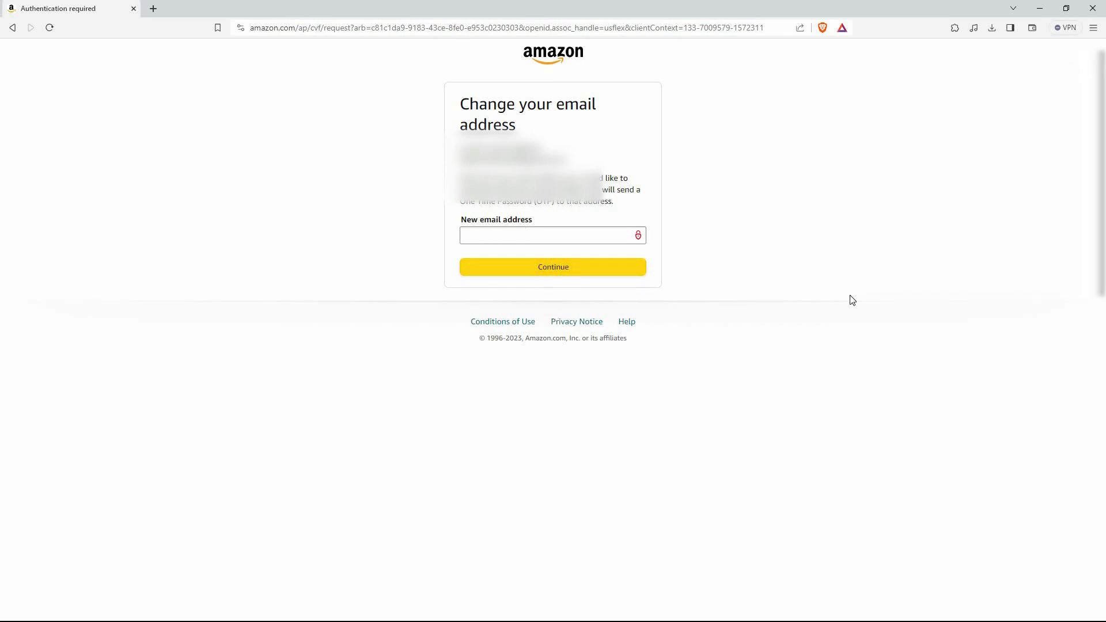